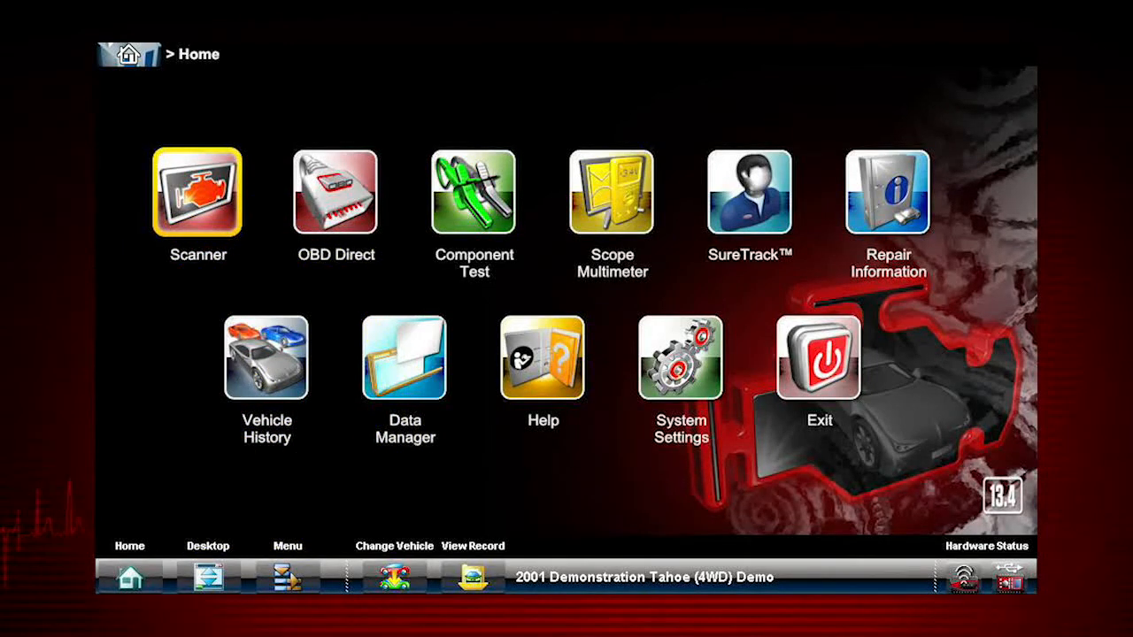
# Start vehicle identification from the Scanner and decline reloading the previous Lincoln MKZ.
pyautogui.click(265, 358)
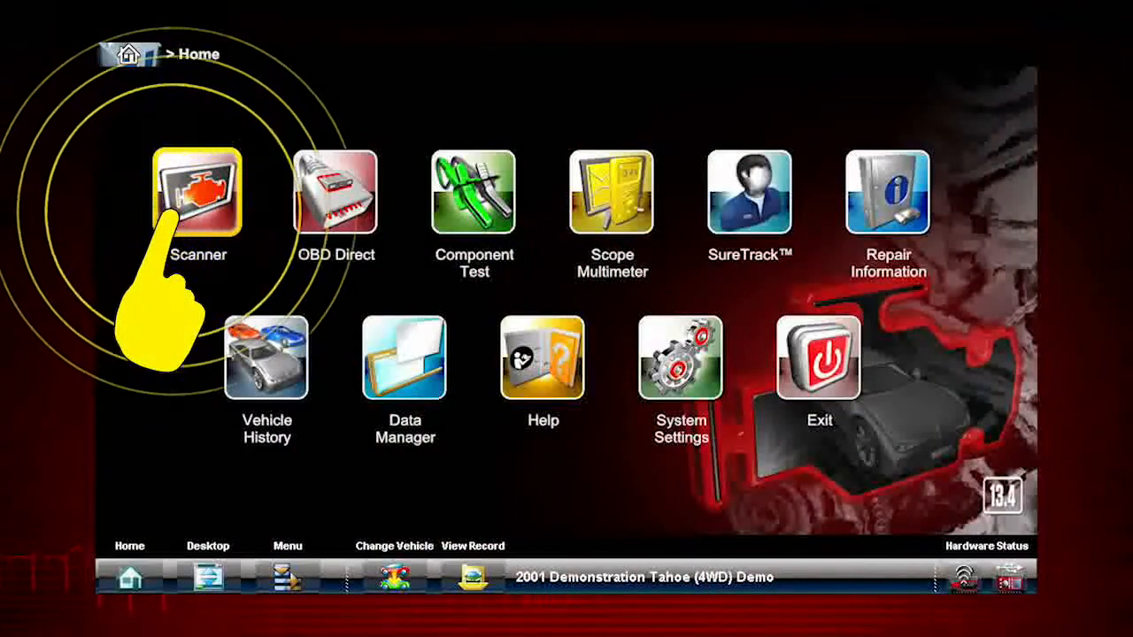
pyautogui.click(198, 191)
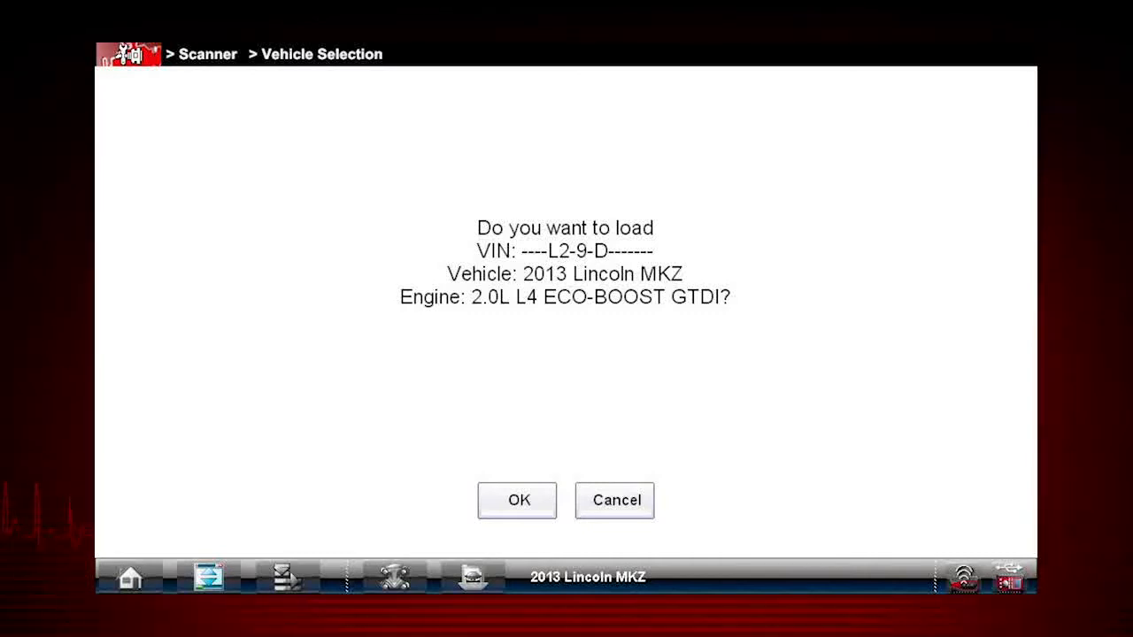
pyautogui.click(614, 499)
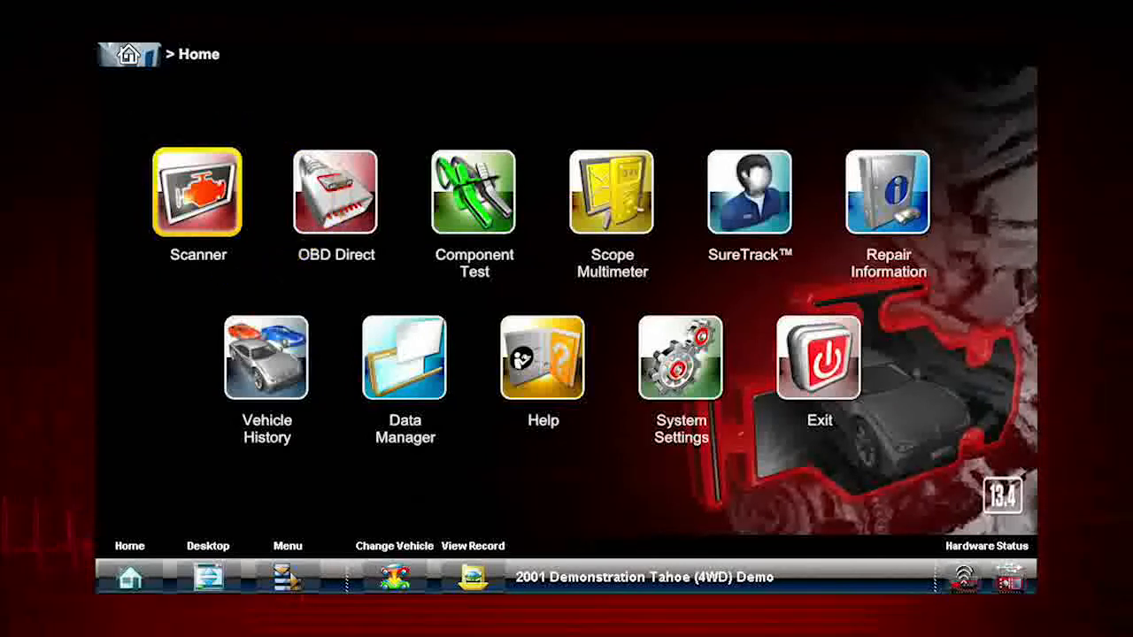
# Restart vehicle identification so the Scanner shows the vehicle make list.
pyautogui.click(396, 577)
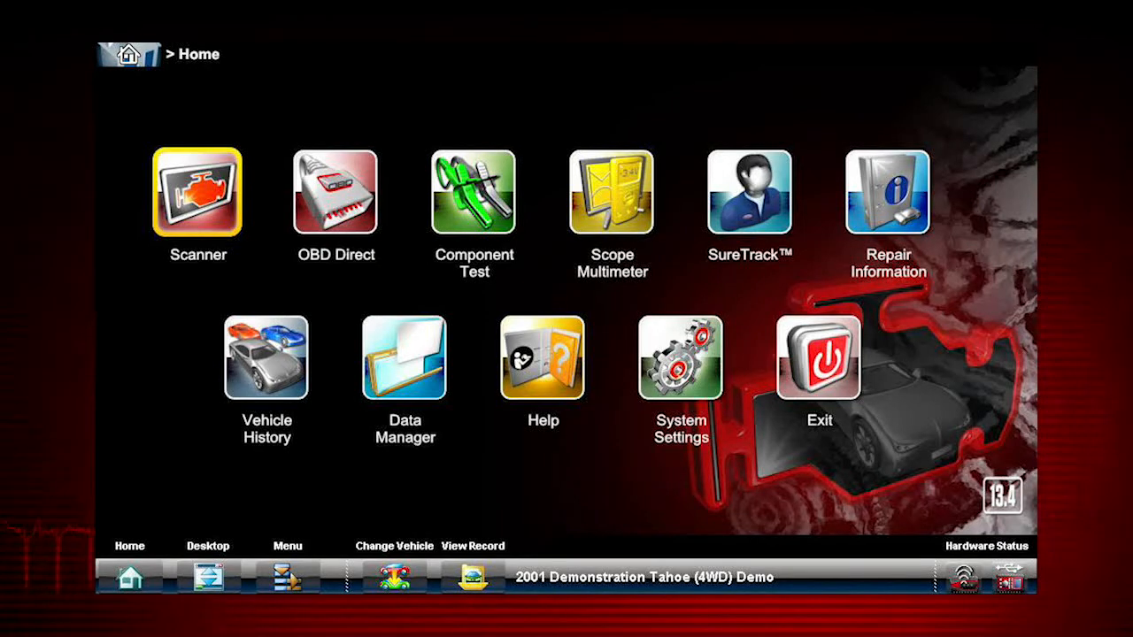
pyautogui.click(198, 191)
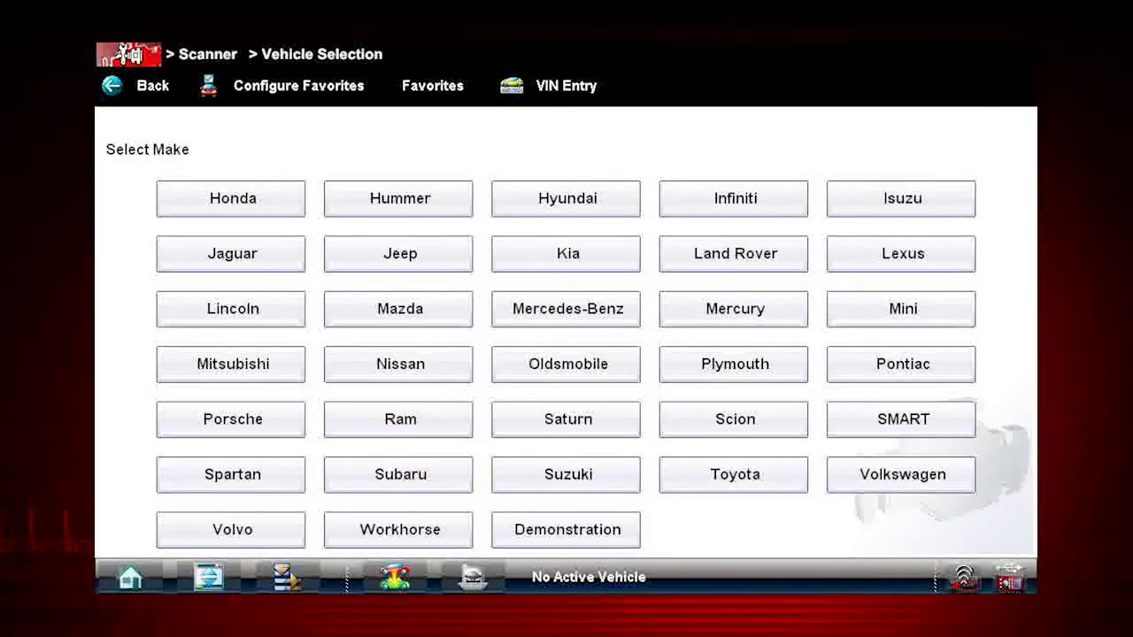
# Load the Demonstration > US Domestic > Tahoe (4WD) Demo as the 2001 Chevrolet Tahoe active vehicle.
pyautogui.click(567, 530)
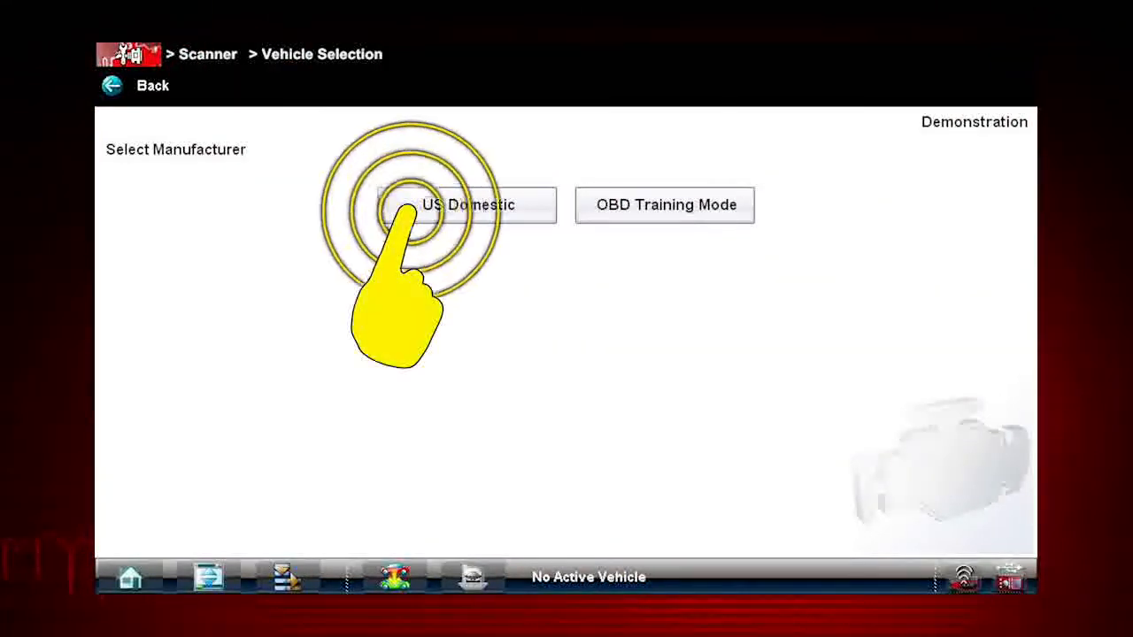
pyautogui.click(467, 205)
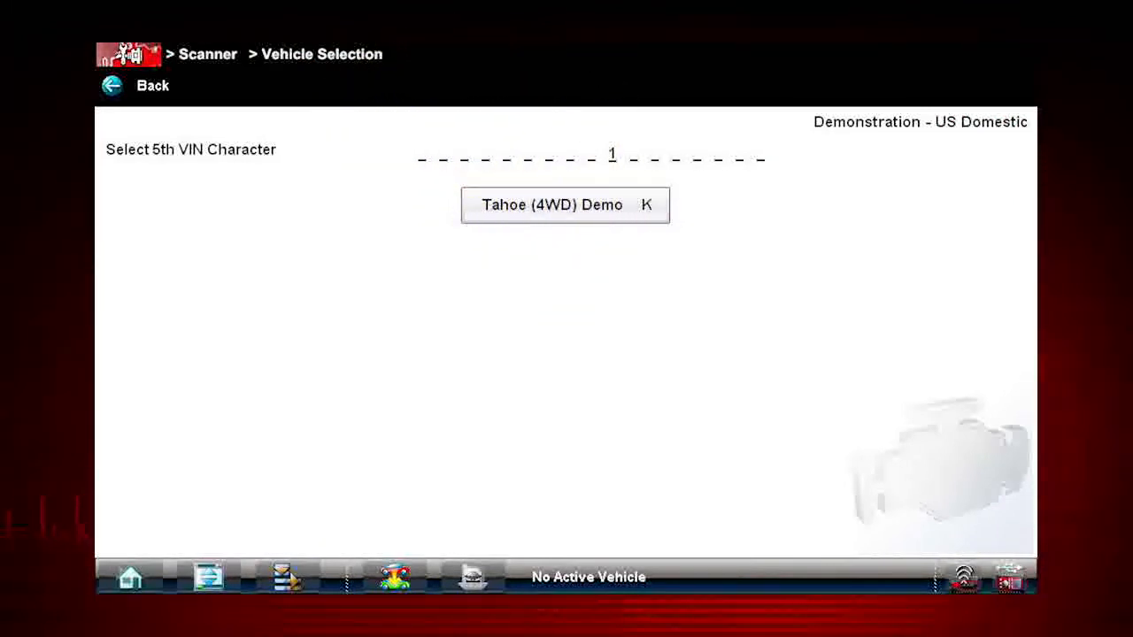
pyautogui.click(564, 205)
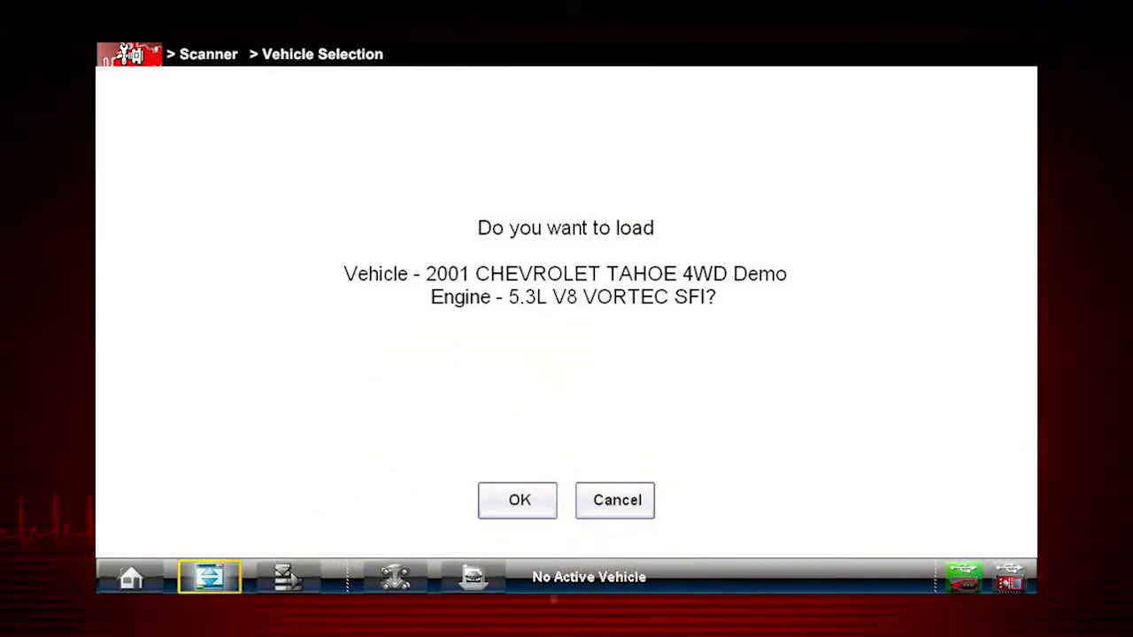
pyautogui.click(517, 500)
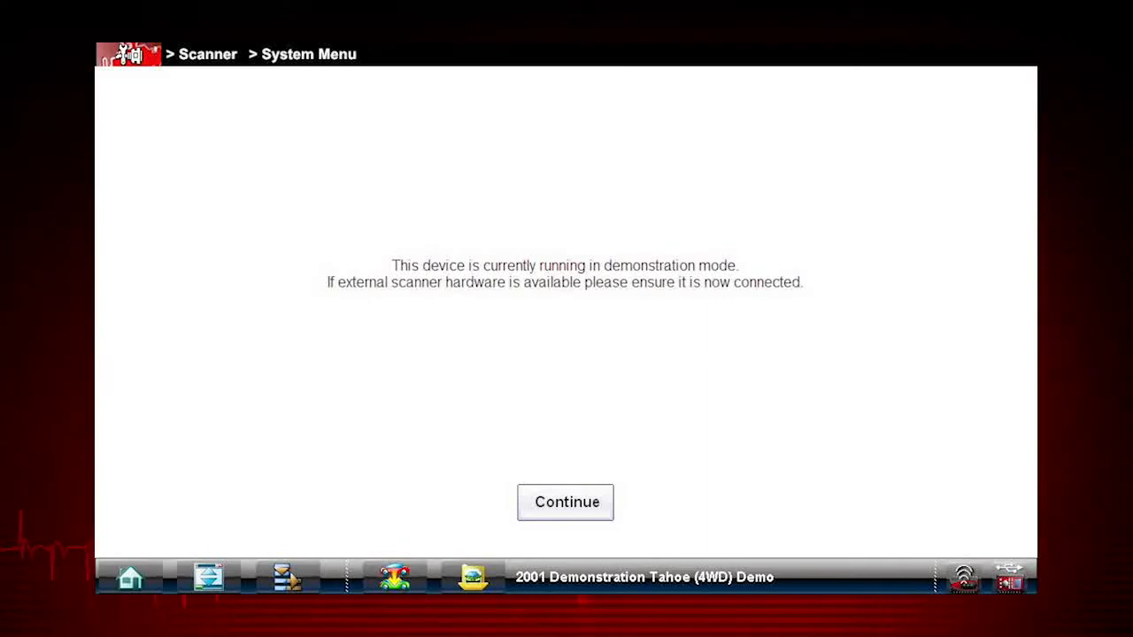
# Acknowledge demonstration mode and choose the Engine system, reaching the DA-4 cable instructions.
pyautogui.click(567, 503)
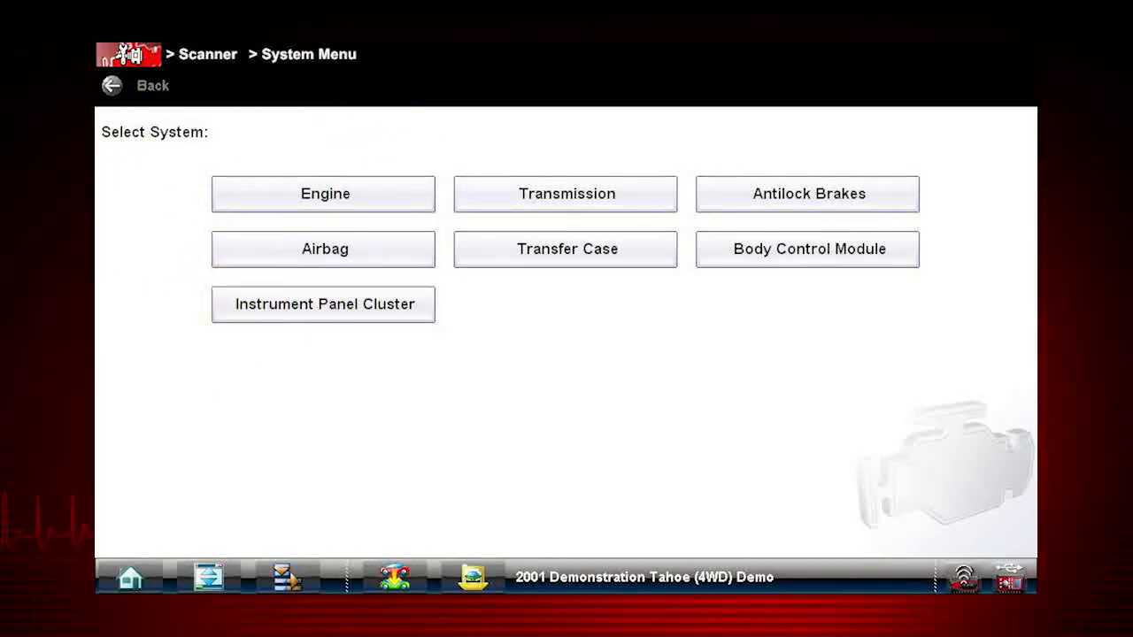
pyautogui.click(323, 193)
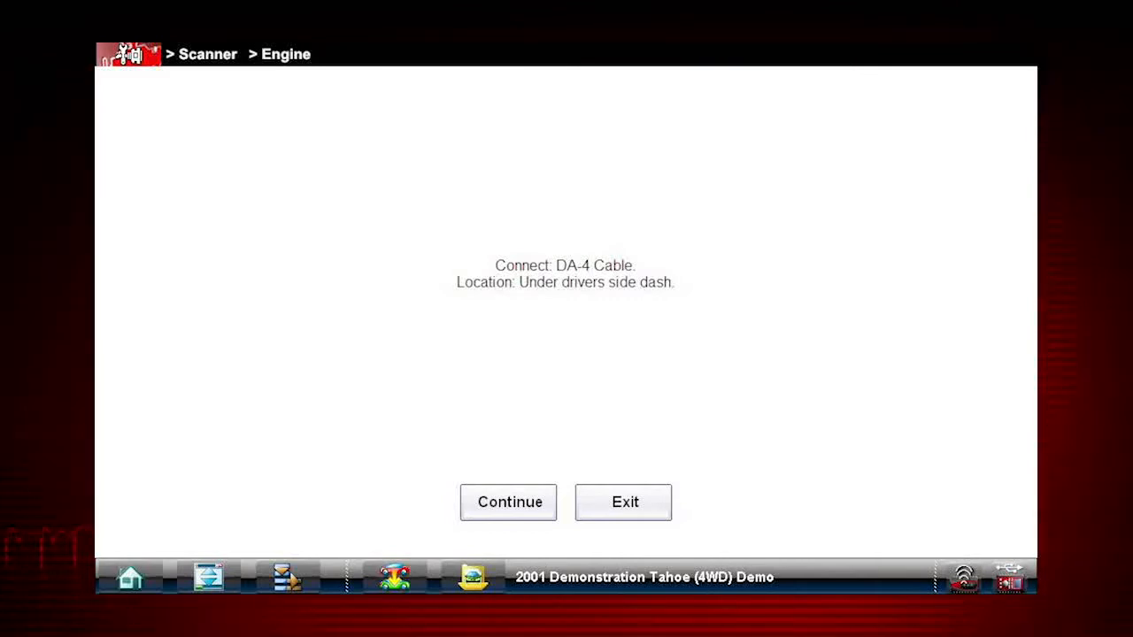
# Continue past the DA-4 cable prompt and enter the Engine Codes Menu.
pyautogui.click(509, 503)
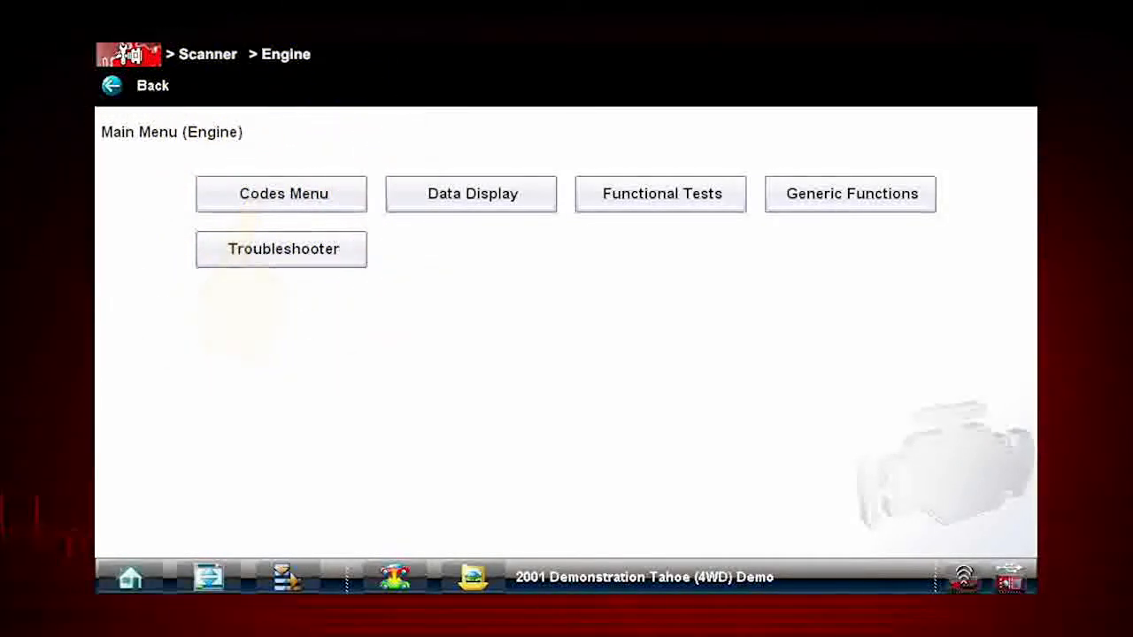
pyautogui.click(281, 193)
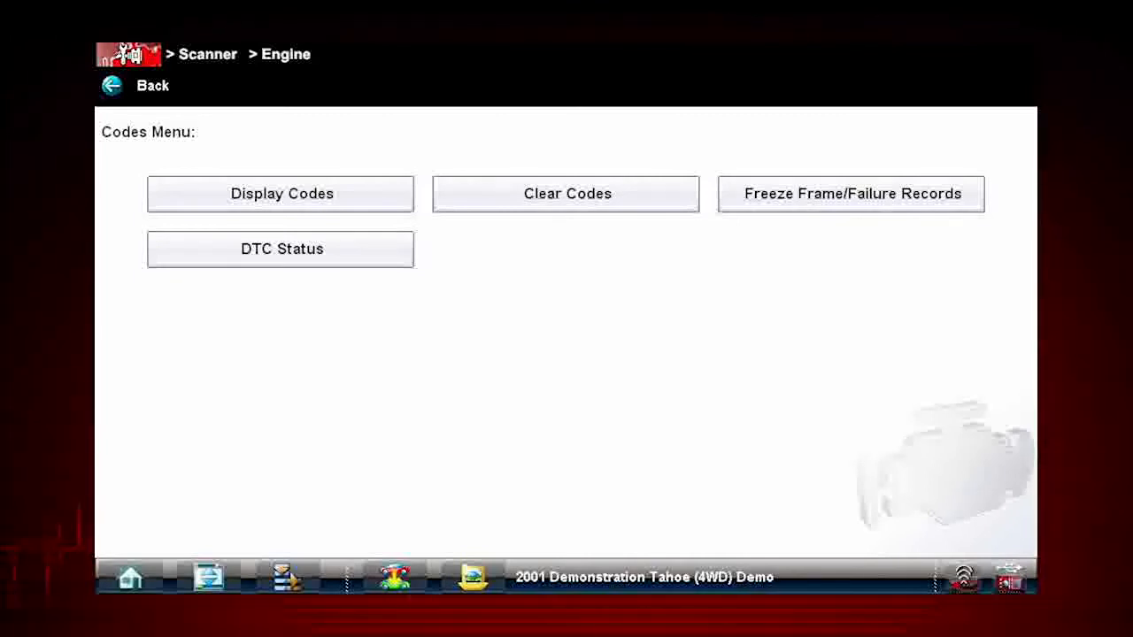
# Display the stored powertrain DTCs and view the SureTrack Fix It results for P0100.
pyautogui.click(280, 193)
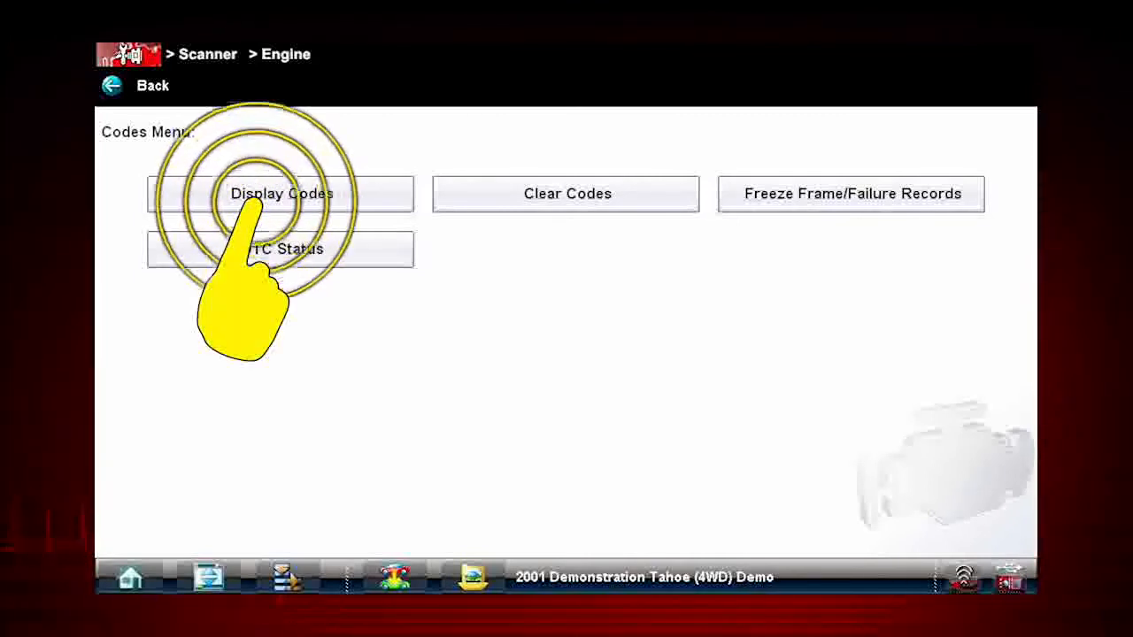
pyautogui.click(282, 193)
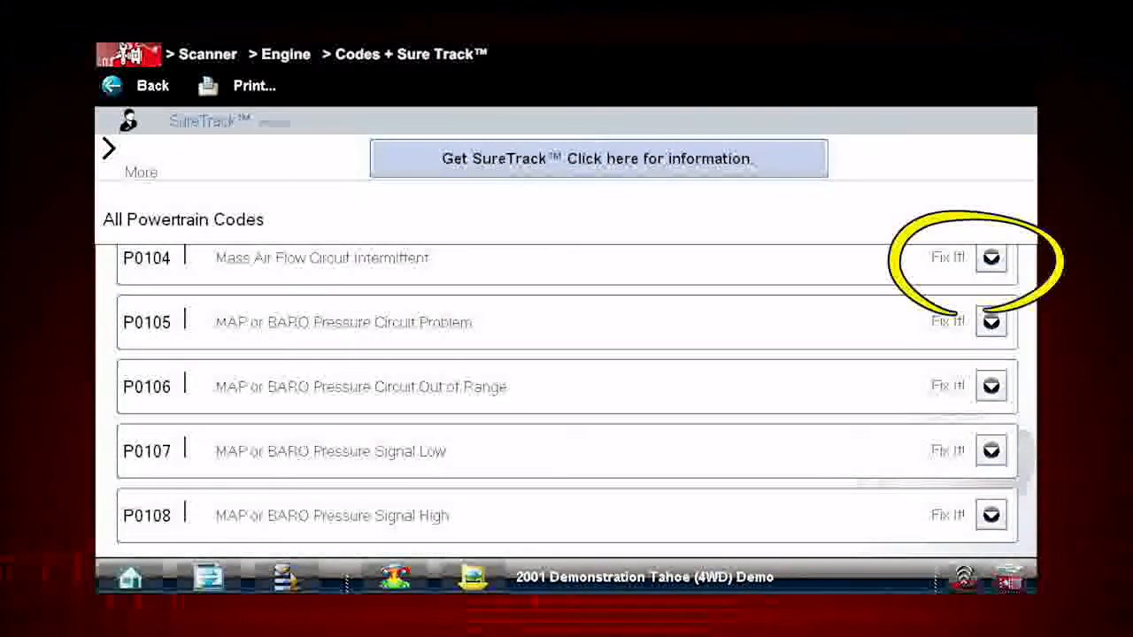
pyautogui.click(992, 258)
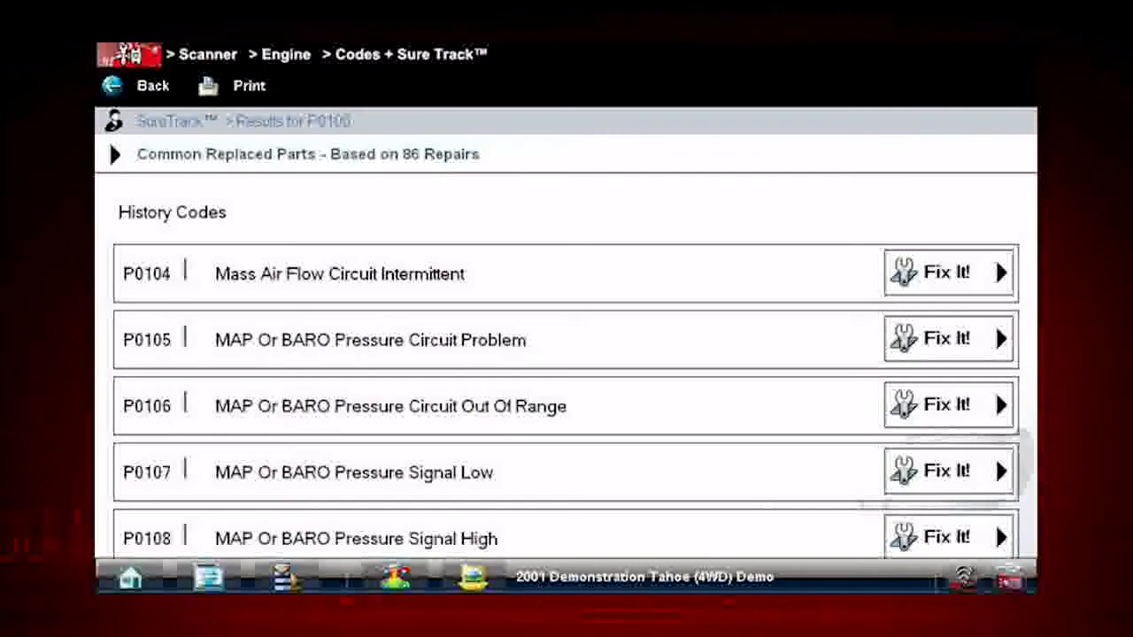